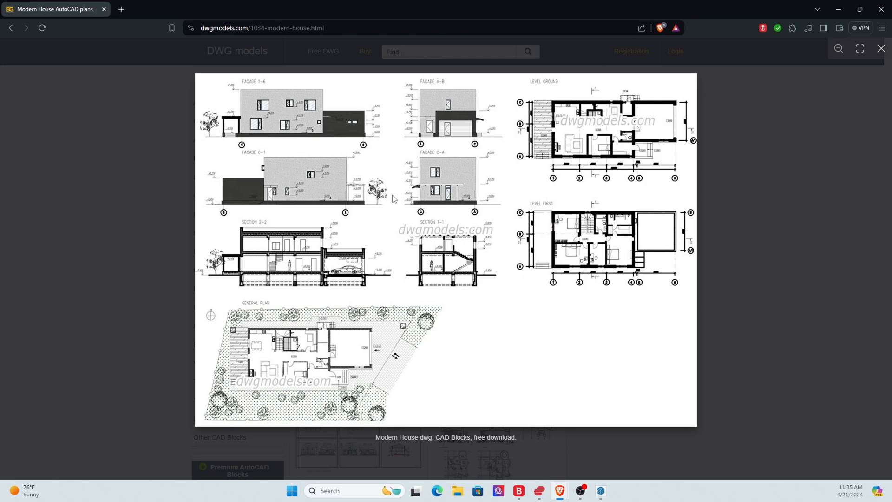
Close the enlarged Modern House drawing preview on dwgmodels.com
left_click(881, 48)
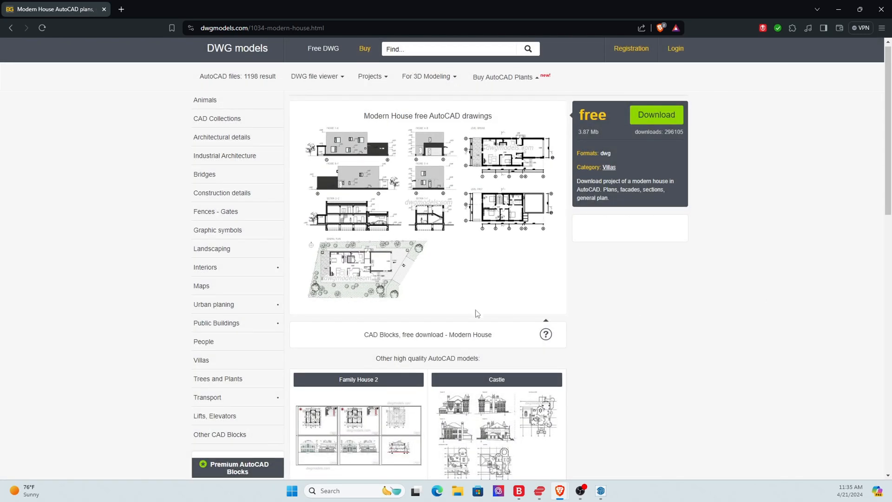
left_click(609, 491)
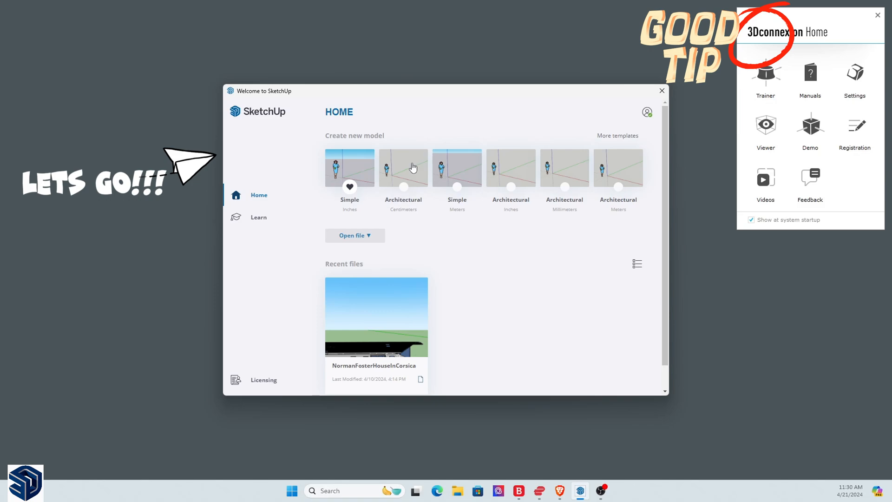
Start a new model from the Architectural – Centimeters template
left_click(350, 167)
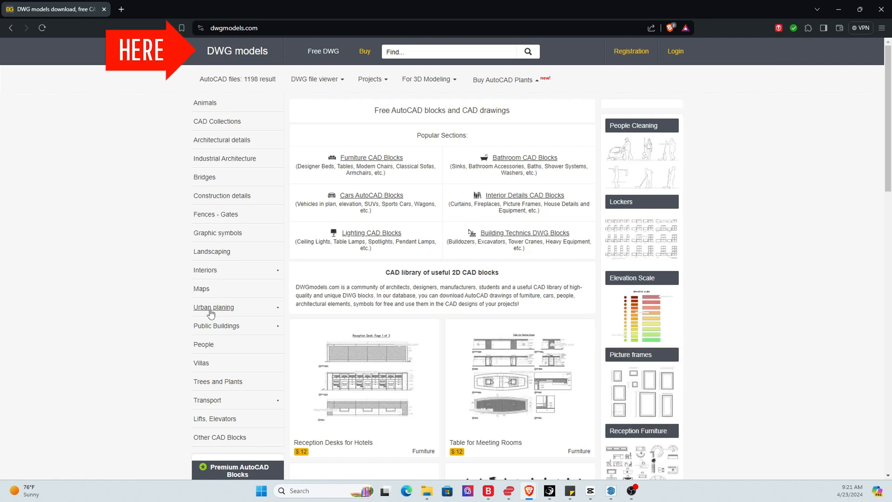
mouse_move(201, 363)
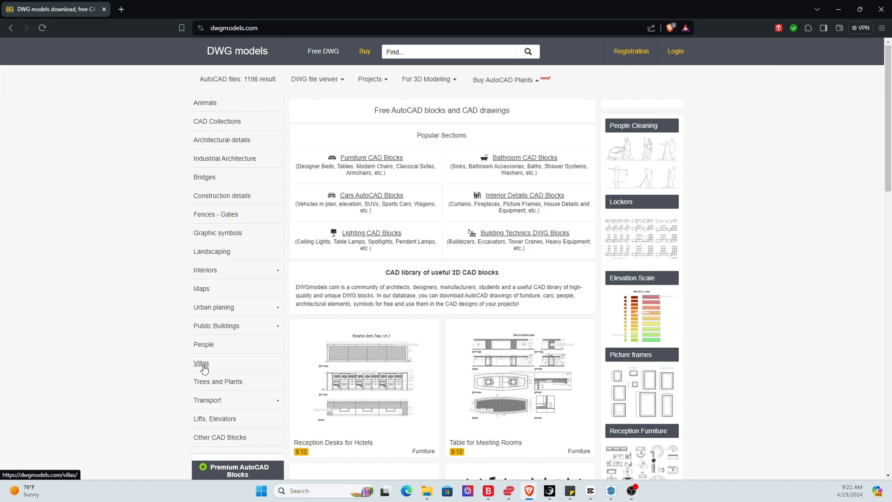
Open the Villas category, view the Modern House page, then return to Villas
left_click(201, 363)
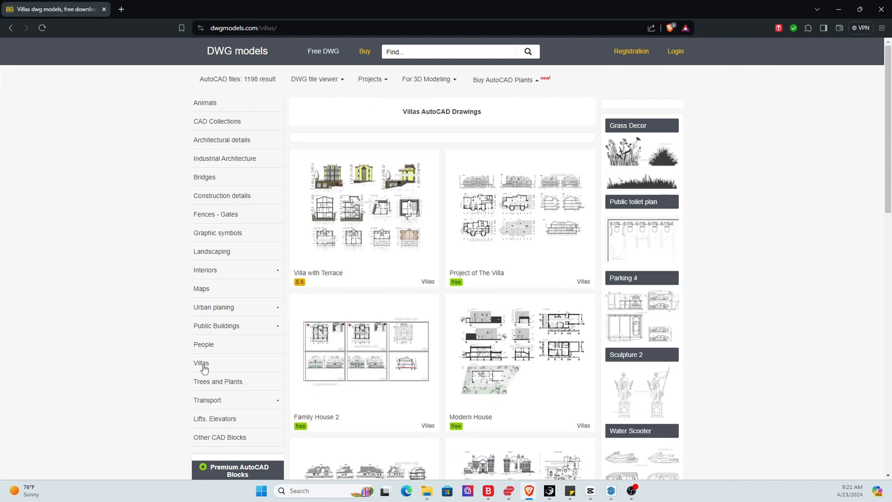
mouse_move(236, 377)
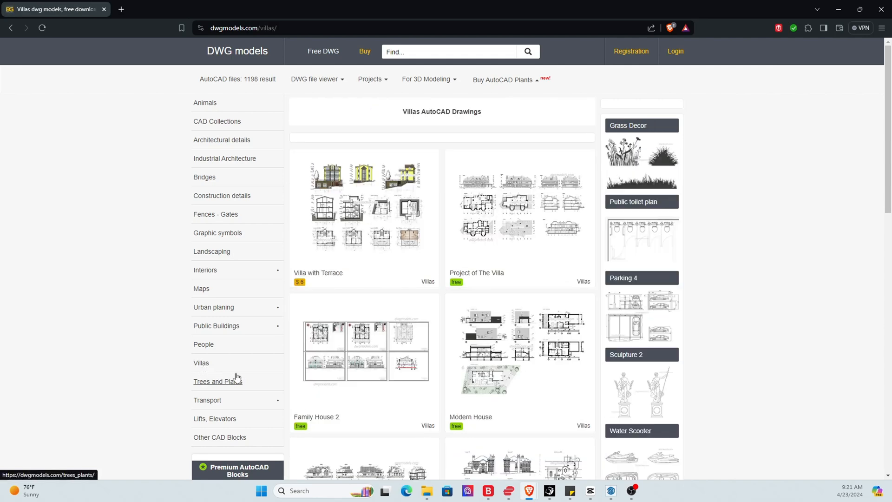
mouse_move(201, 364)
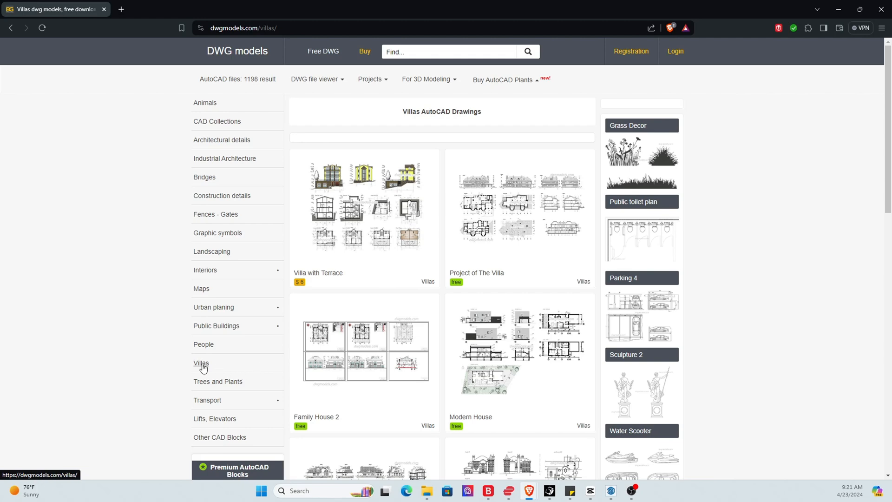
scroll("down", 3)
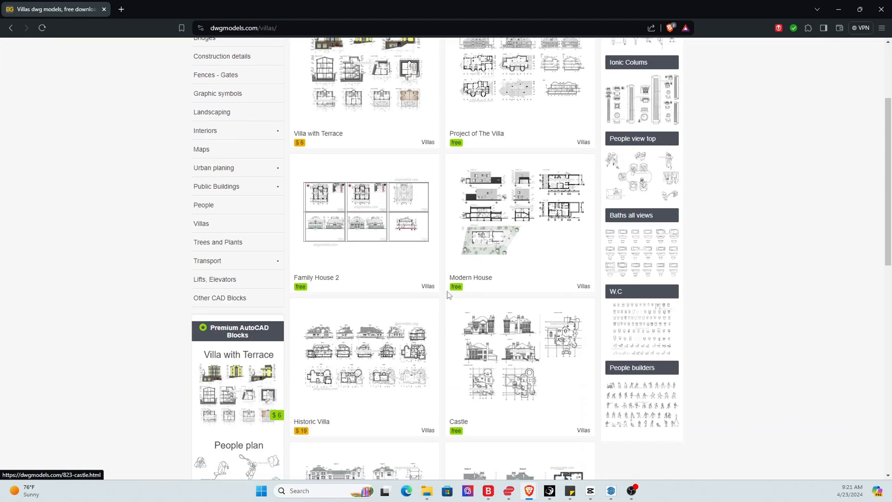
left_click(519, 212)
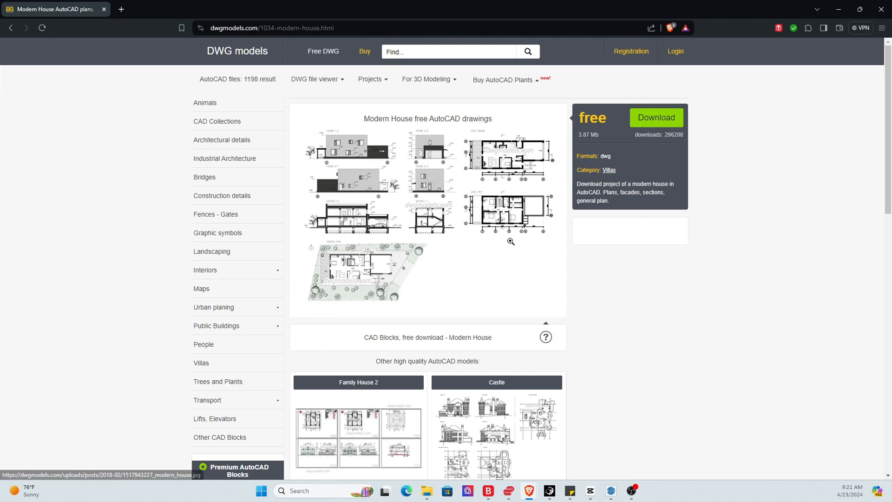
scroll("down", 3)
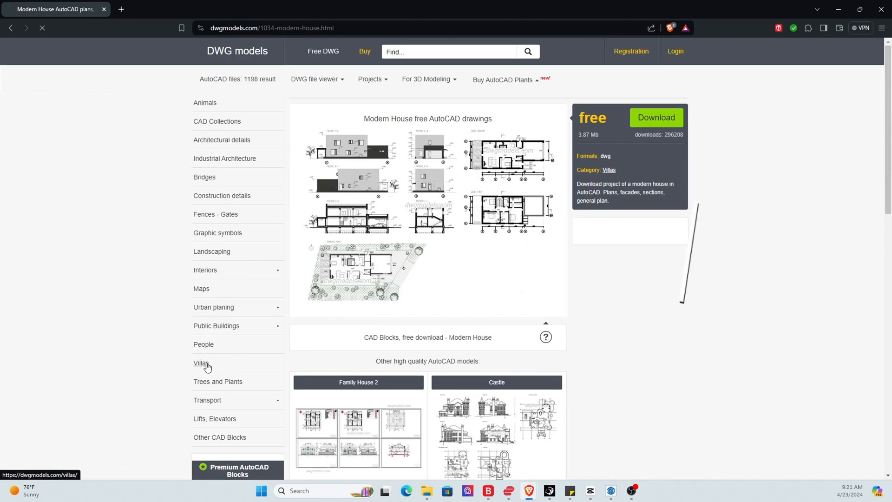
left_click(201, 362)
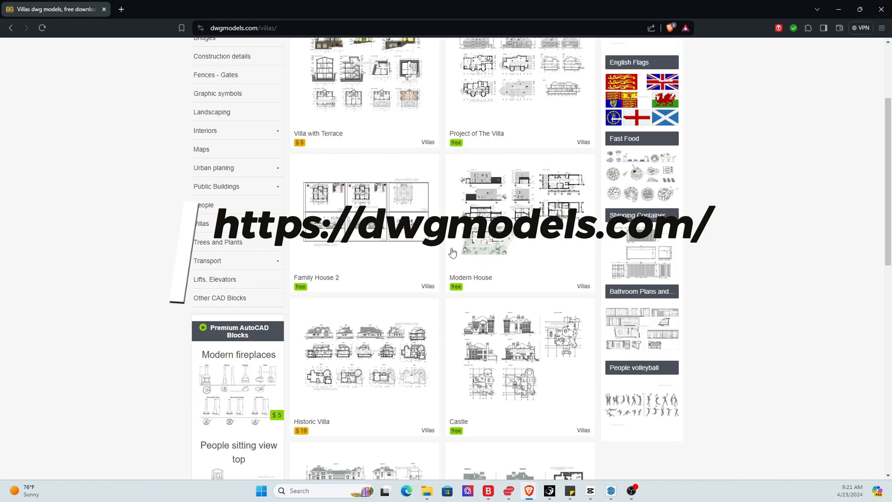
left_click(518, 207)
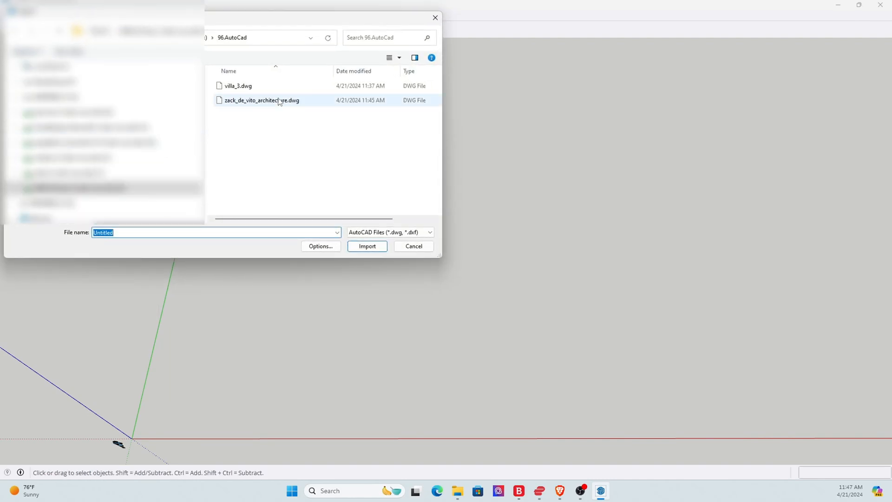
Import the second DWG floor plan file and pick the Select tool
left_click(64, 15)
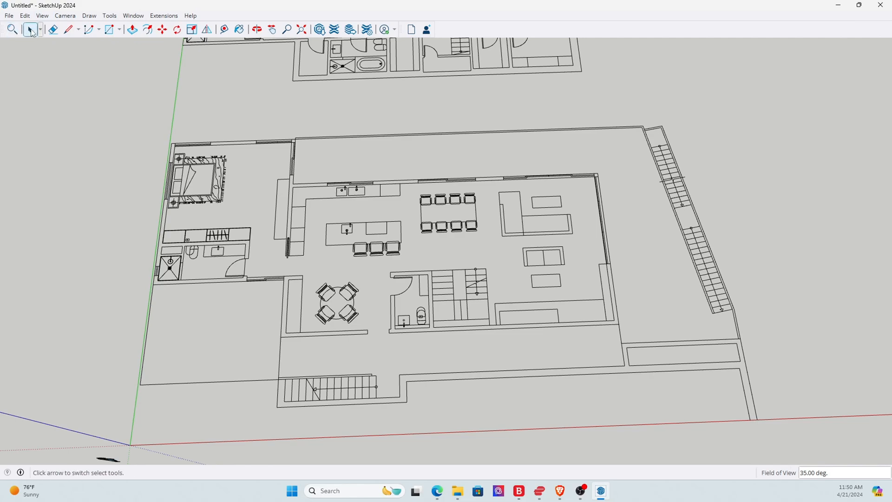
left_click(31, 30)
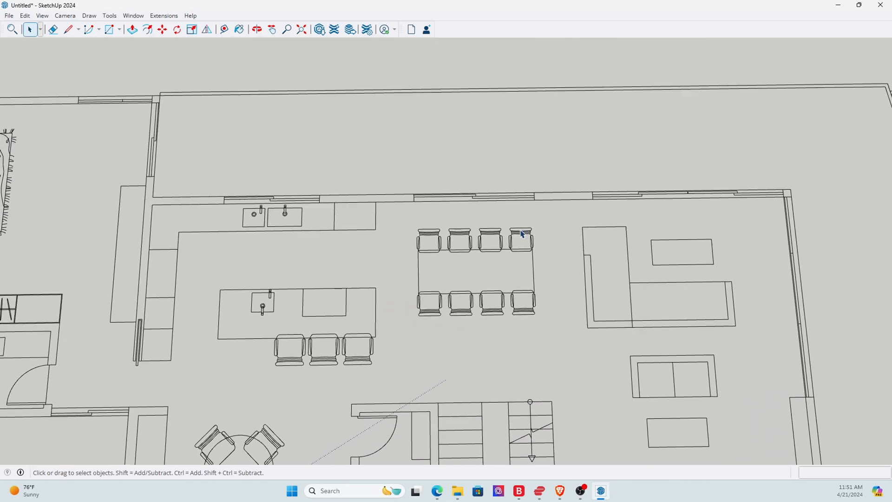
Trace a line from the left wall's top corner along the plan's upper edge
left_click(67, 29)
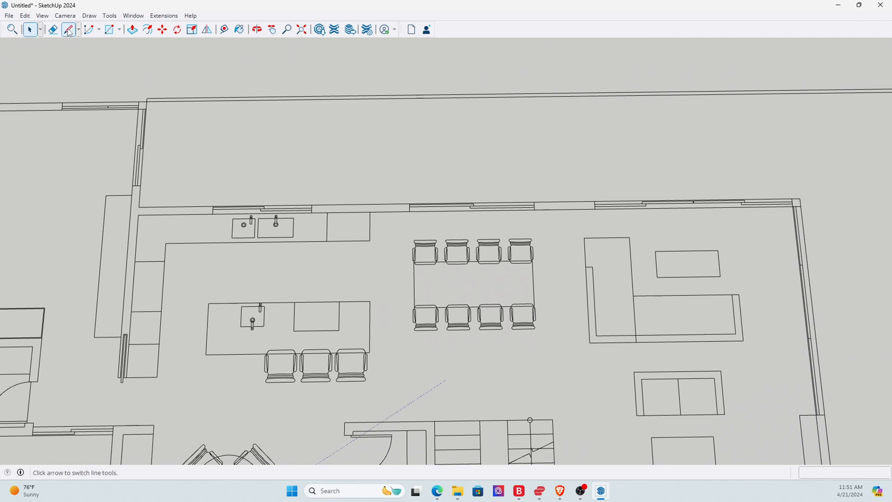
left_click(68, 29)
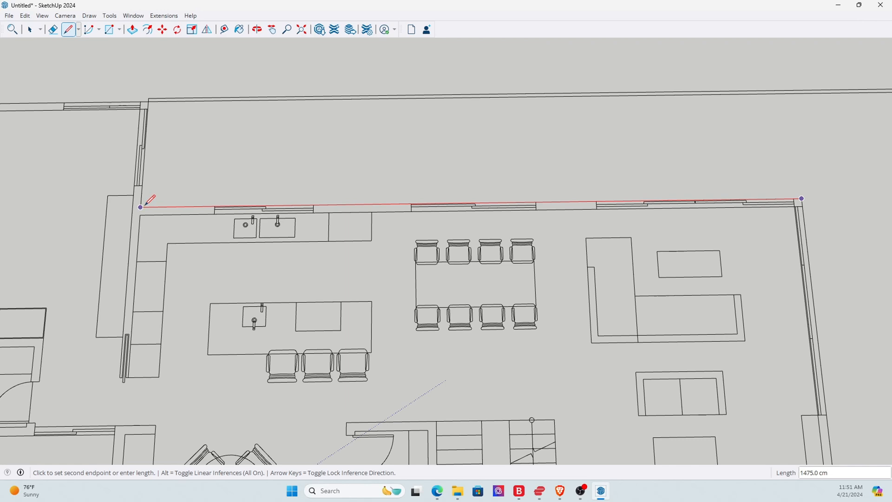
mouse_move(163, 106)
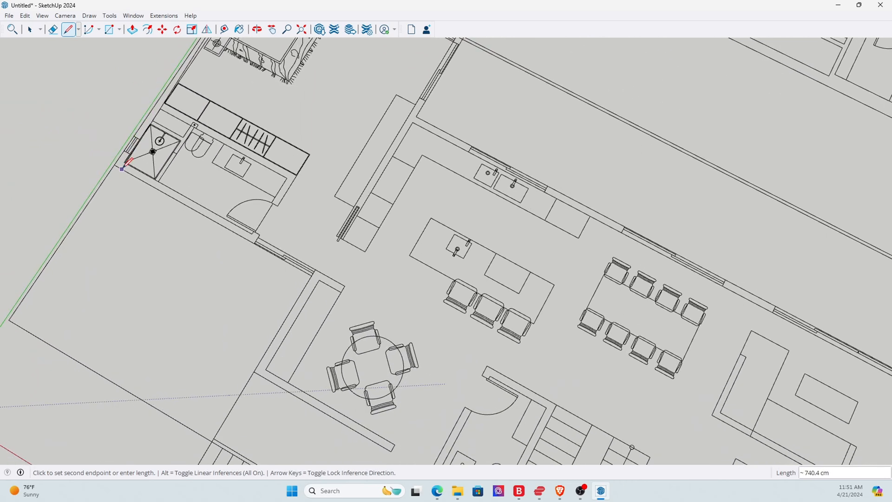
mouse_move(299, 264)
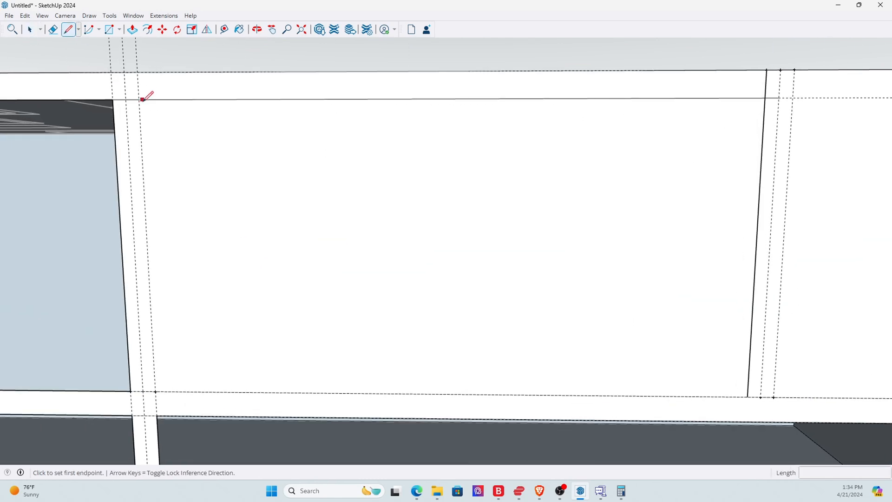
Split the wall face and push the outlined openings into the front wall
left_click(29, 29)
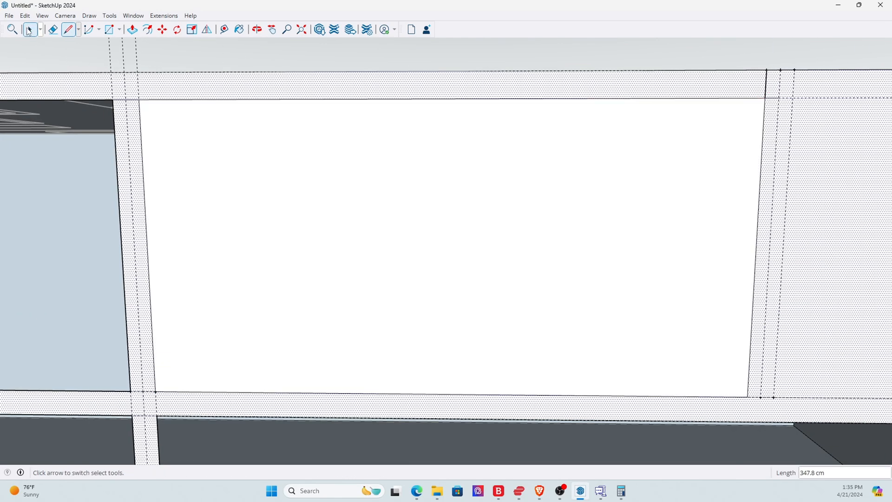
left_click(68, 29)
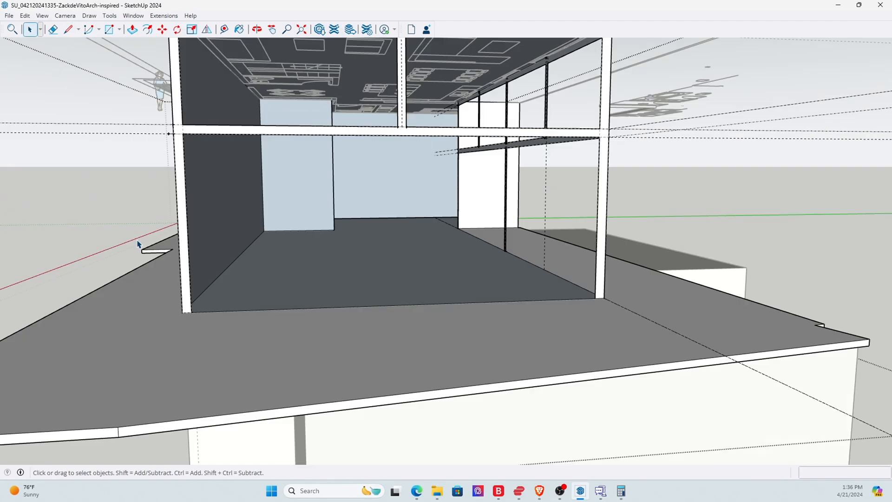
left_click(131, 29)
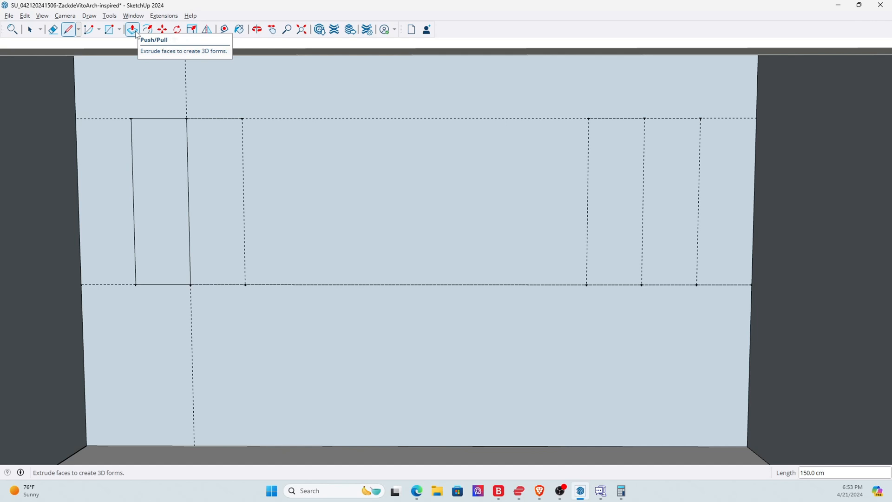
left_click(147, 29)
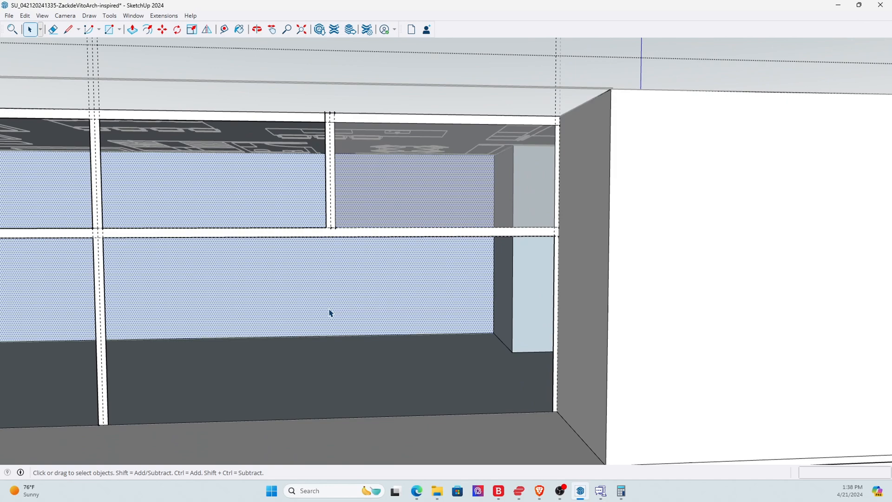
left_click(239, 29)
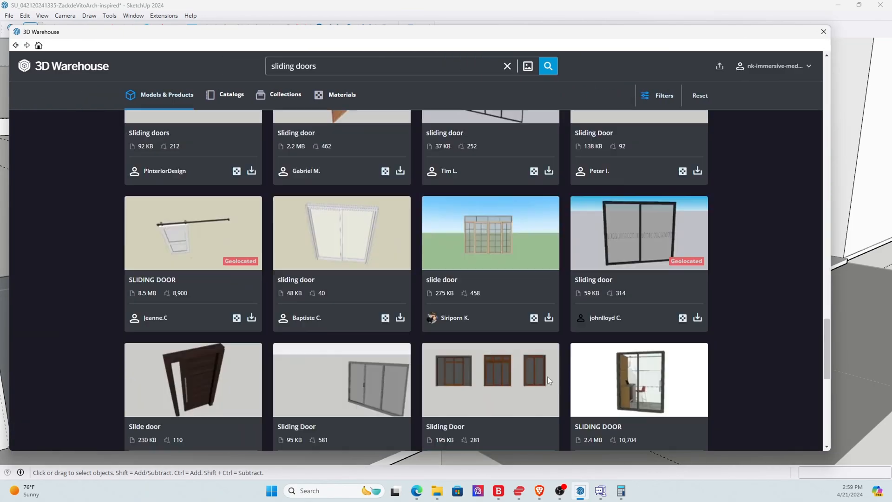
Download the glass aluminium two-piece sliding door model from 3D Warehouse
left_click(638, 233)
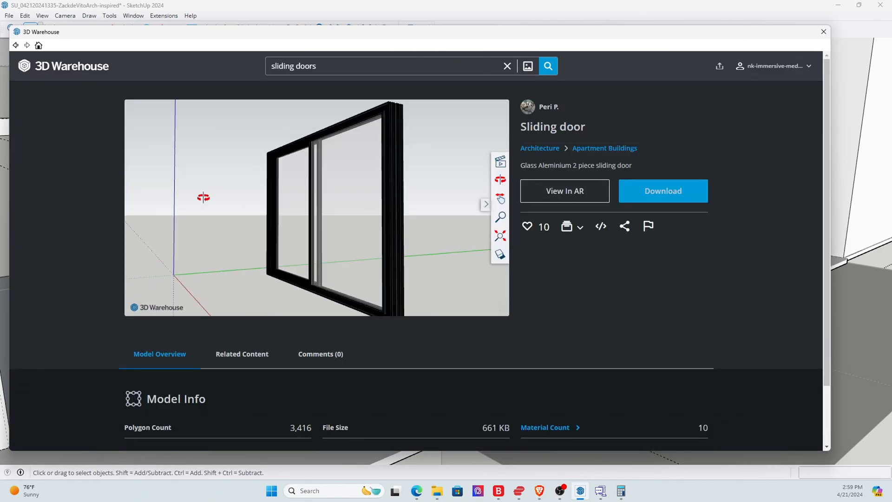
left_click(662, 190)
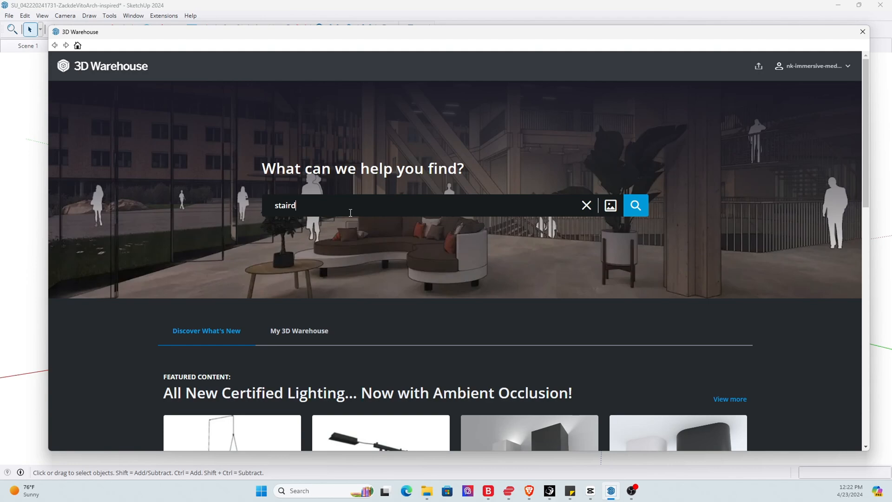
Search 3D Warehouse for 'stairs', browse the results and pick a staircase
left_click(635, 206)
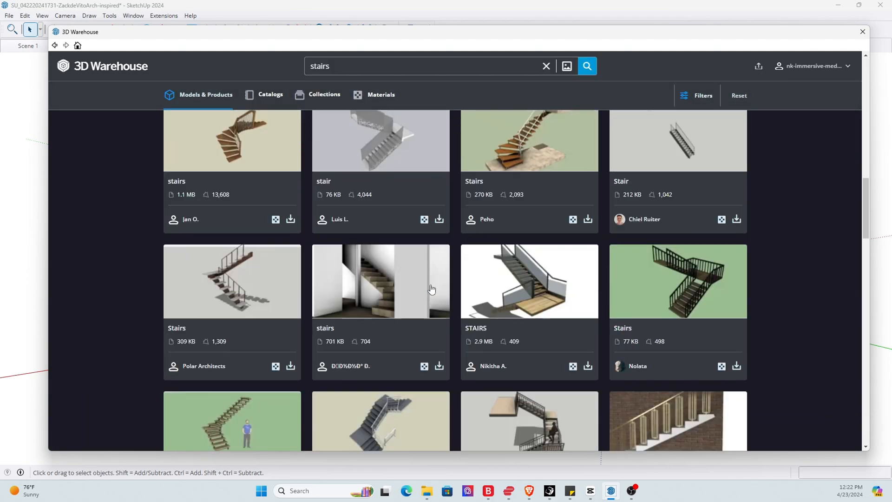
scroll("down", 3)
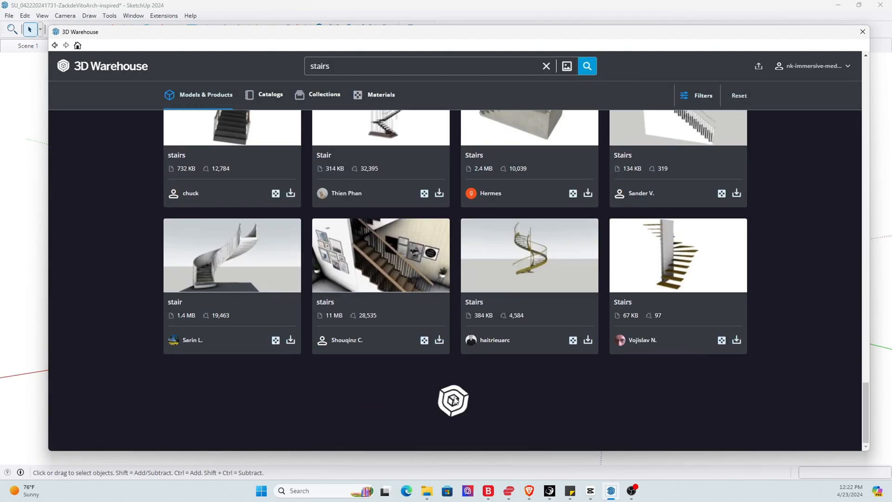
scroll("down", 3)
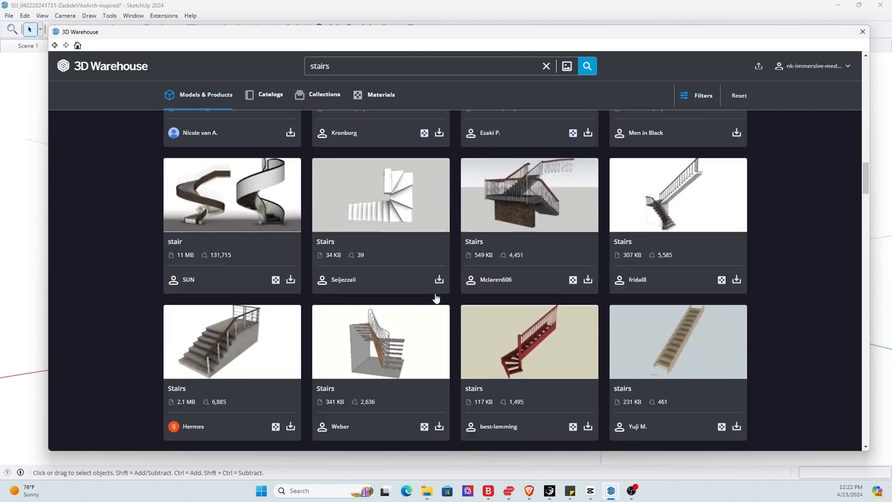
scroll("down", 3)
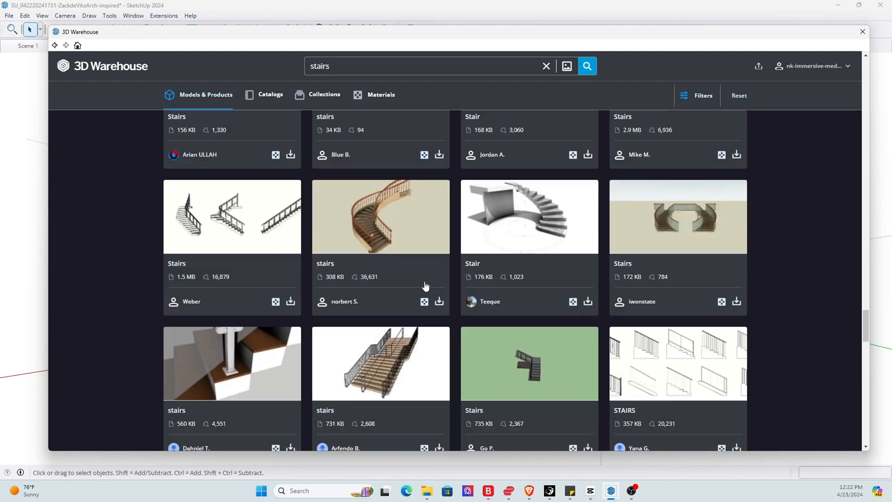
left_click(862, 31)
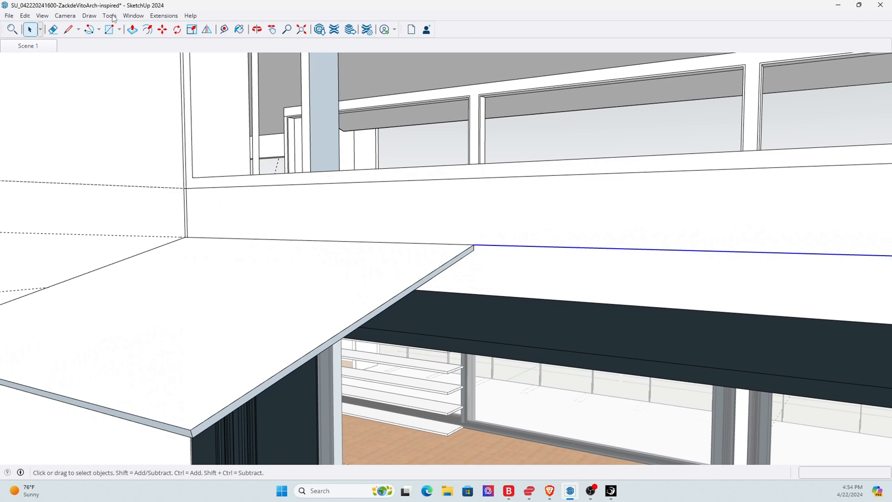
Use Tools > Follow Me to sweep the profile face along the edge path
left_click(109, 15)
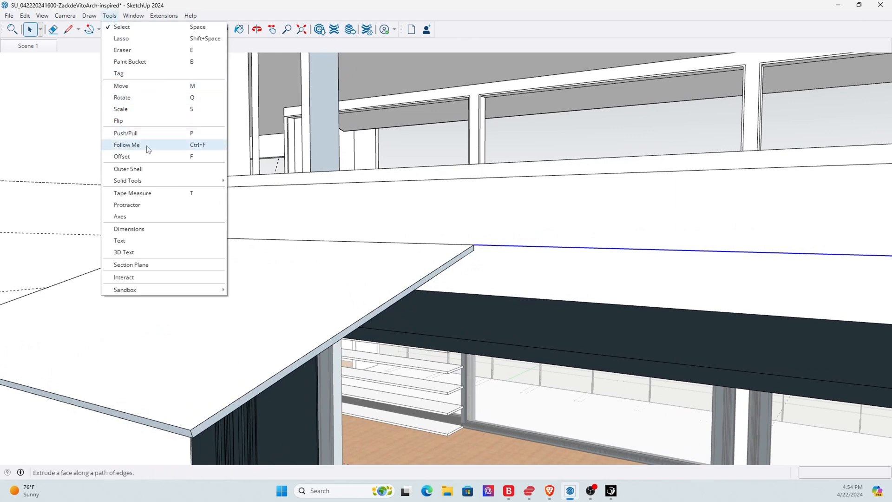
left_click(126, 145)
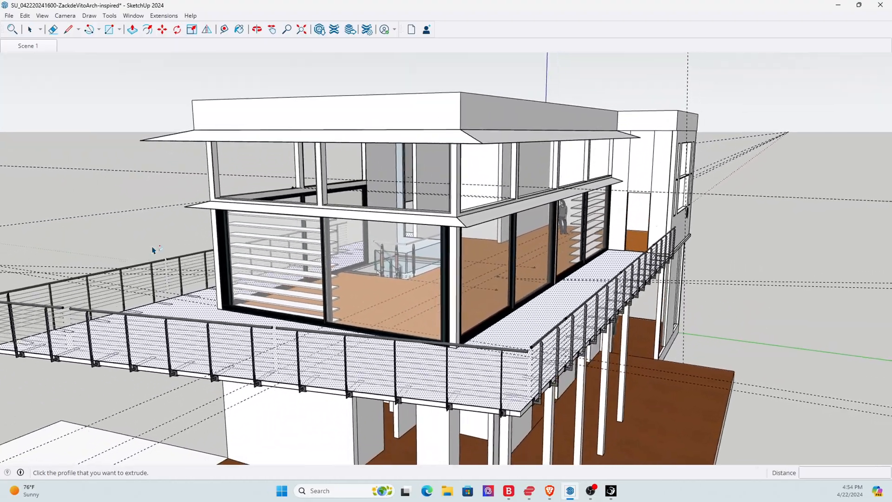
left_click(132, 29)
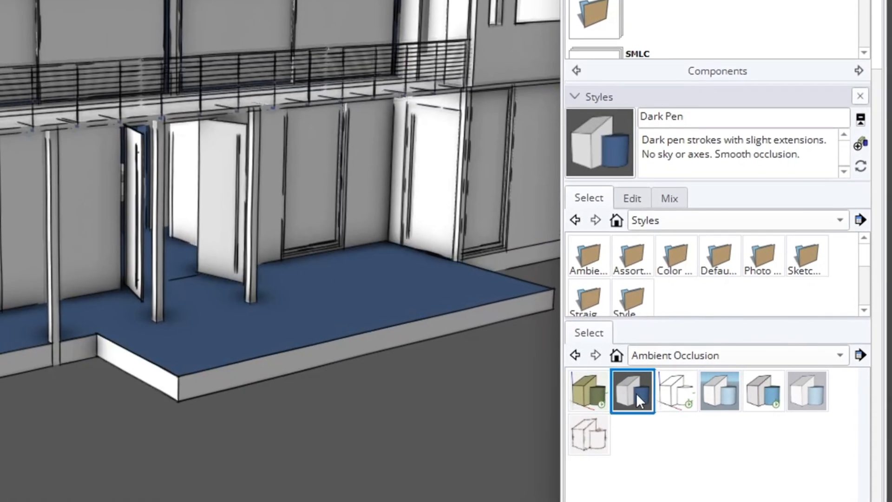
Try Details, Exterior, Interior, Pencil and Paper and Stained Sketch, ending on Exterior
left_click(675, 390)
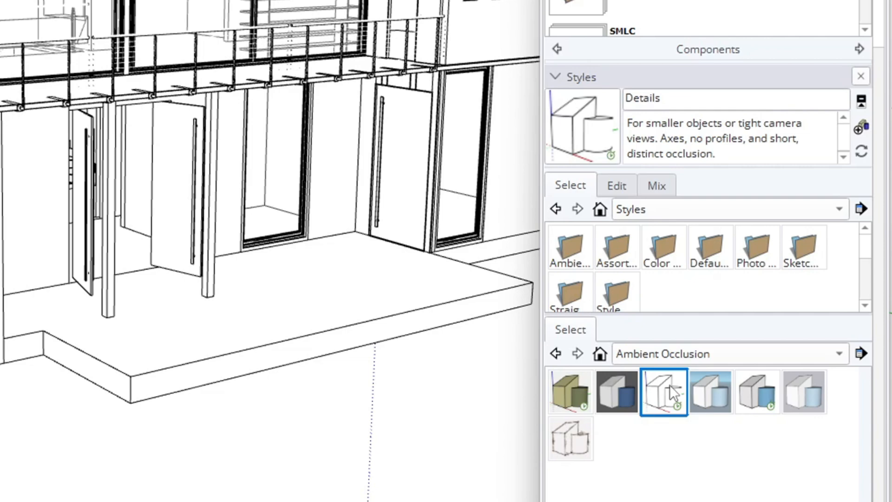
left_click(711, 391)
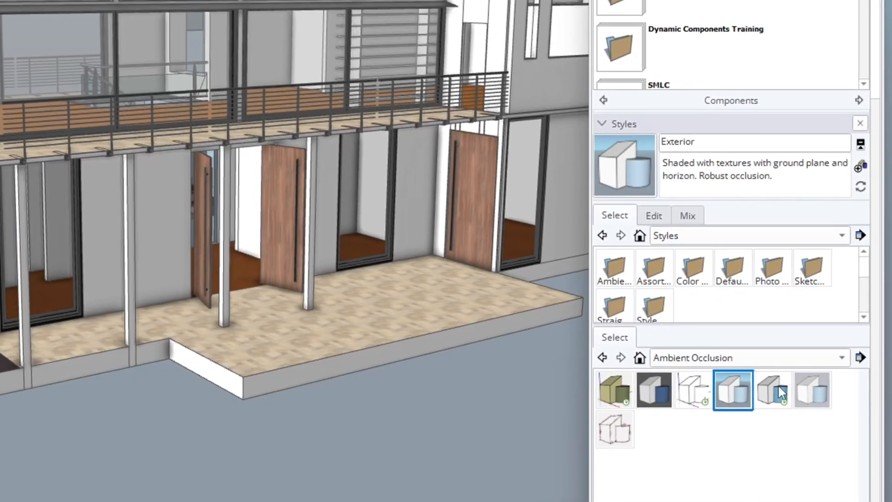
left_click(772, 390)
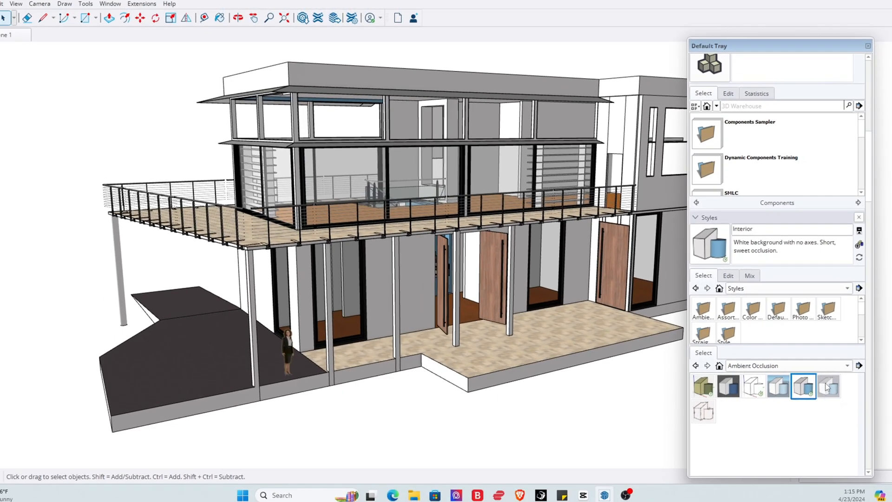
left_click(828, 385)
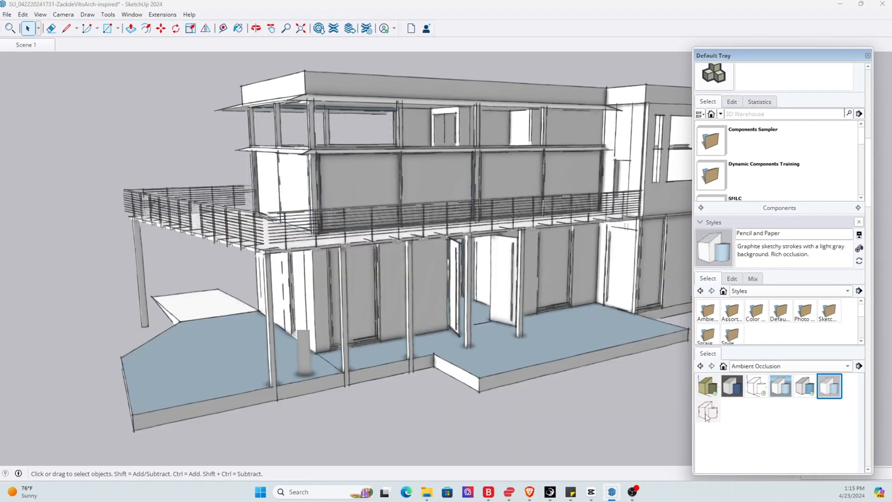
left_click(707, 410)
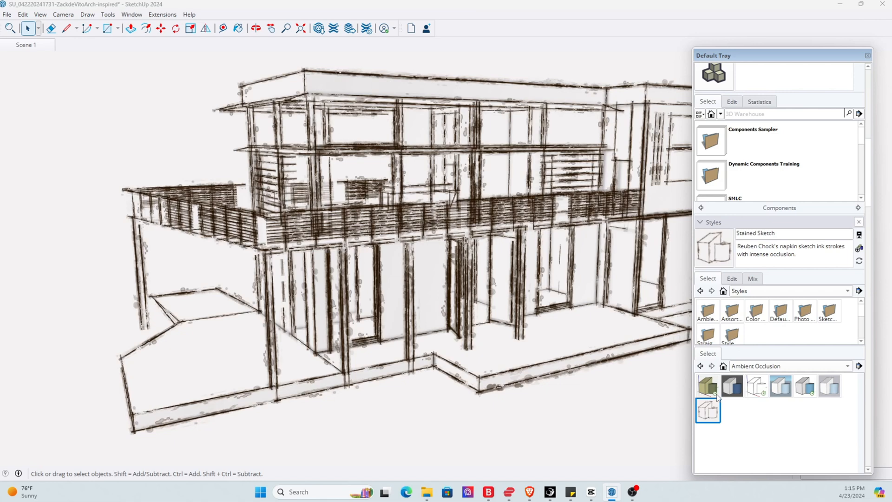
left_click(803, 385)
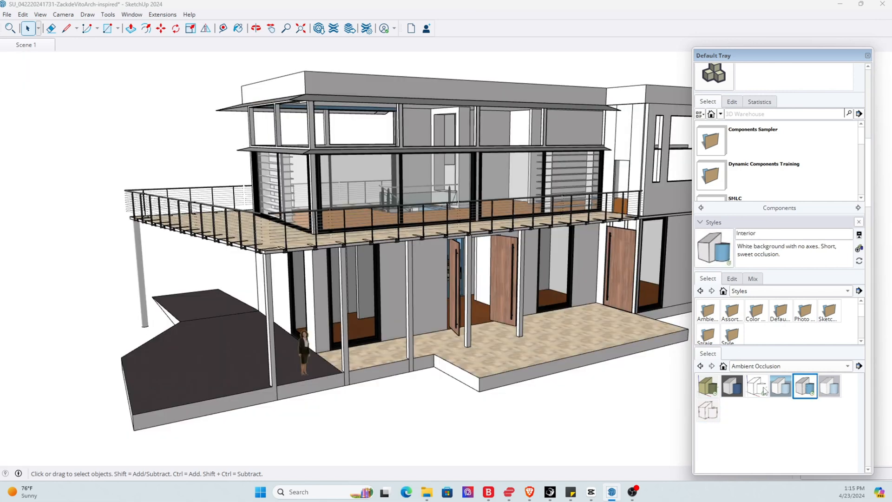
left_click(780, 385)
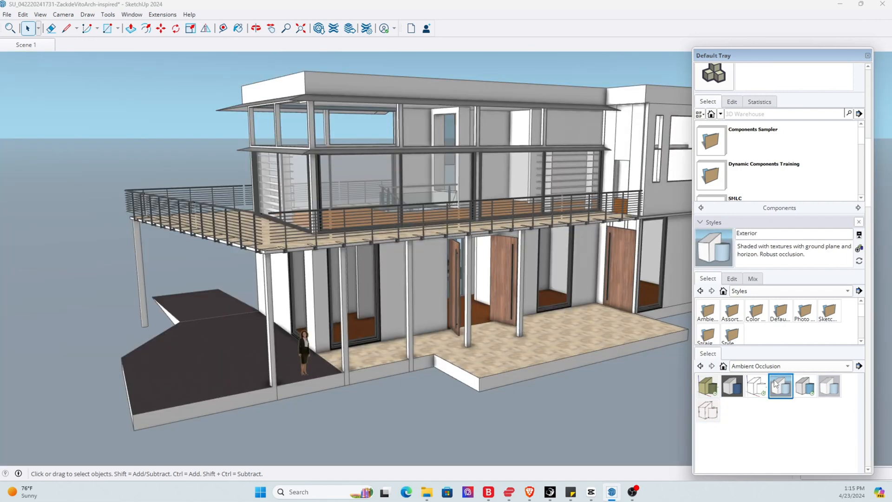